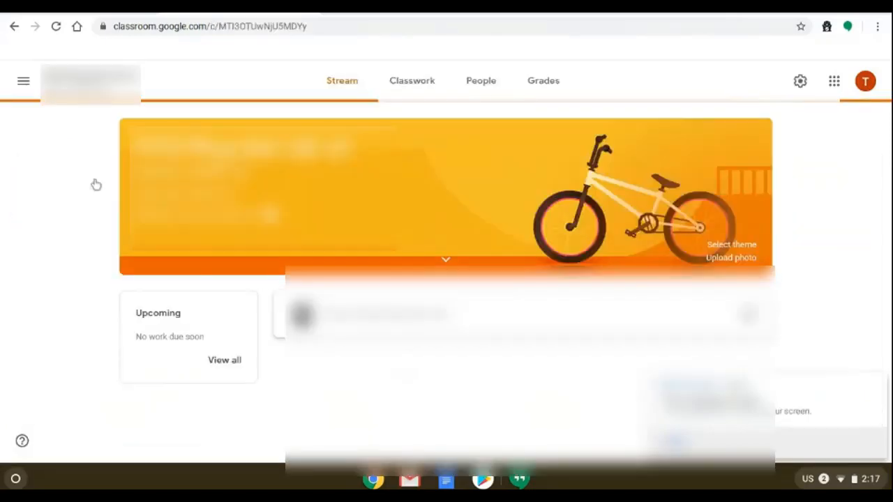
Open the Period 1 class settings and try an SIS link, cancelling when no classes appear
left_click(800, 81)
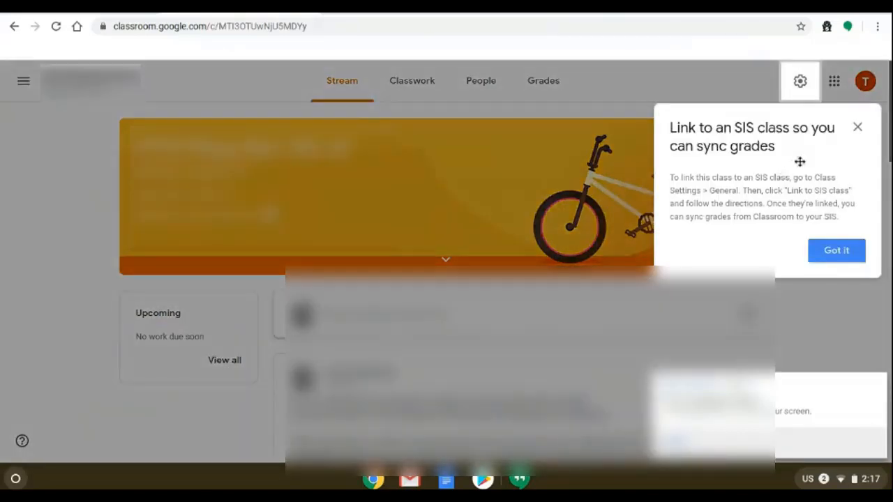
mouse_move(806, 216)
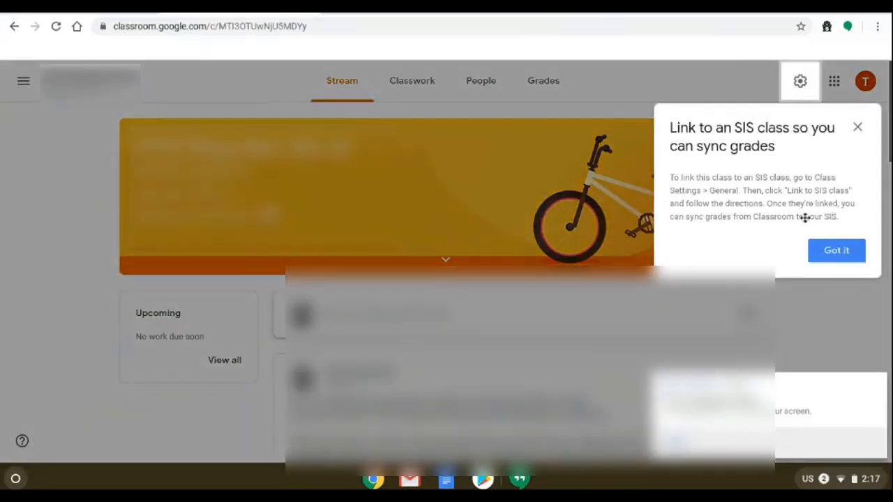
mouse_move(786, 235)
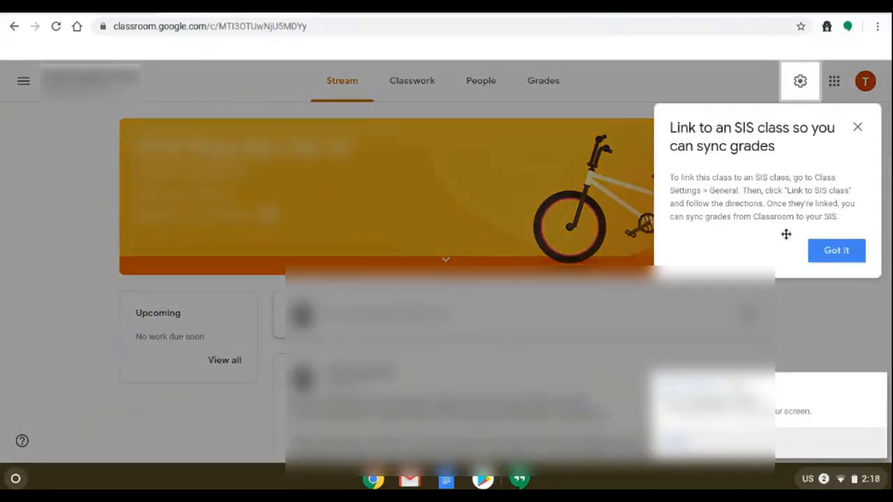
left_click(835, 251)
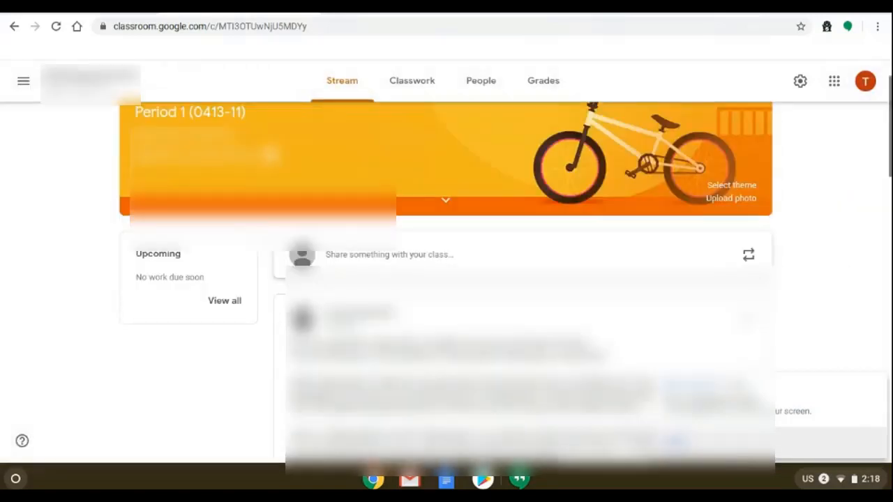
left_click(799, 81)
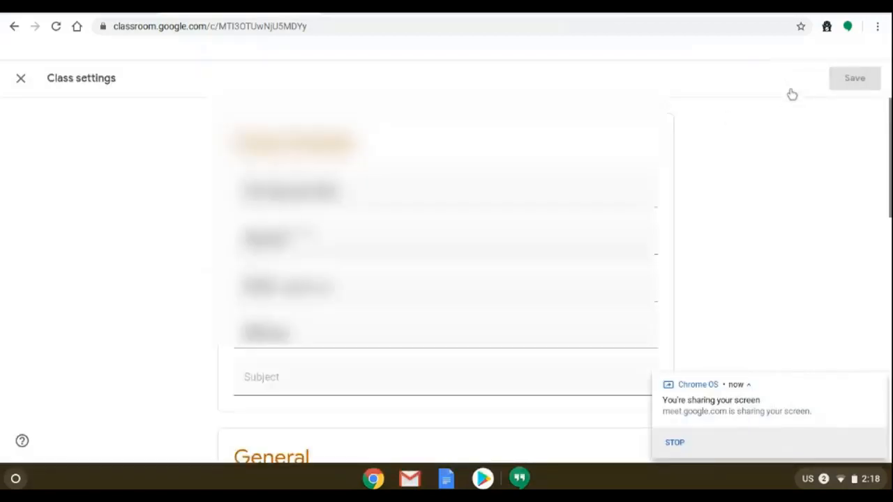
scroll("down", 3)
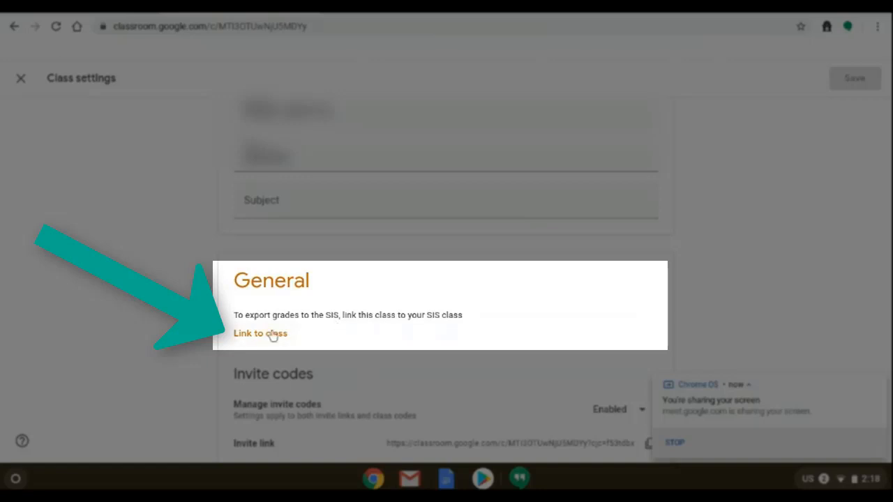
left_click(260, 333)
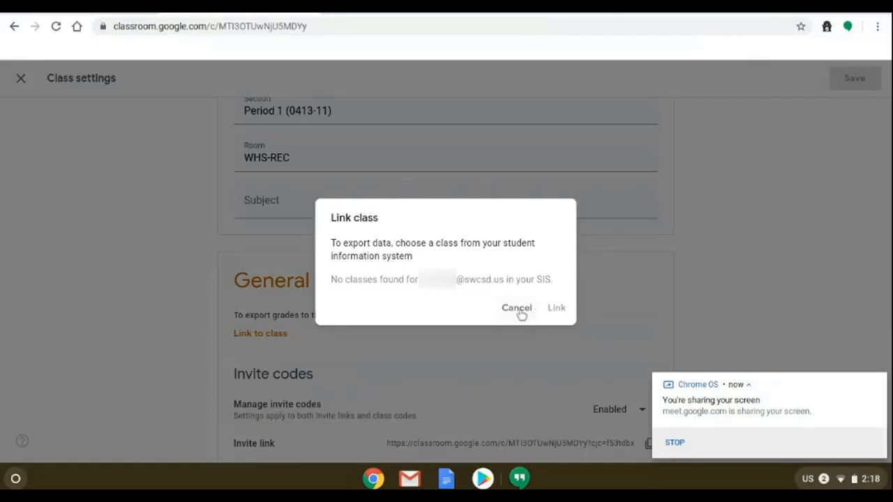
left_click(516, 307)
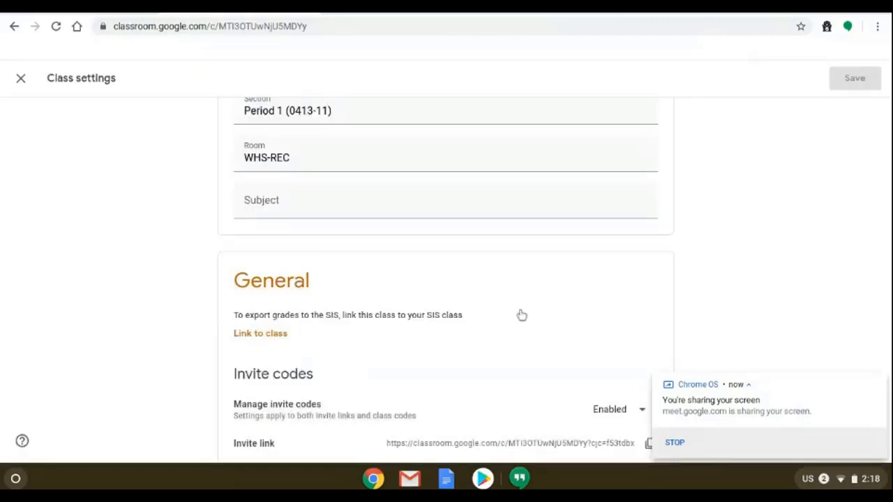
mouse_move(522, 314)
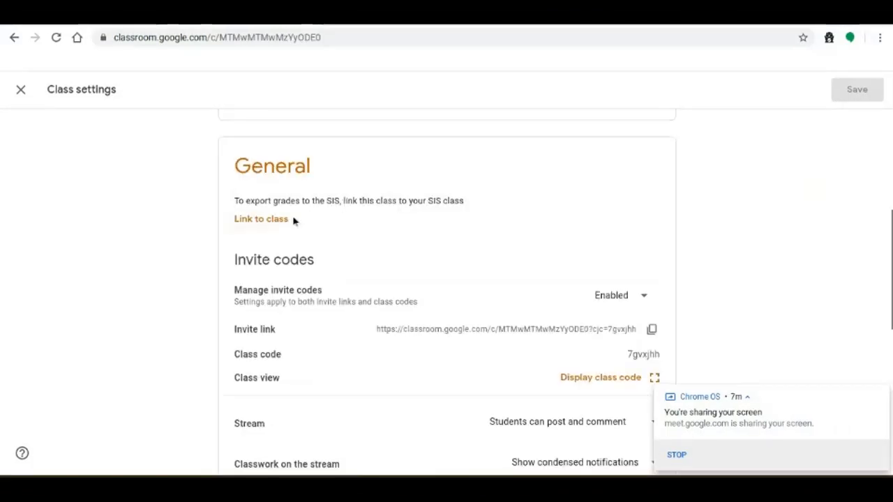
Choose 0413 41 Phys Ed I from the Link to class dropdown and confirm the link
left_click(261, 218)
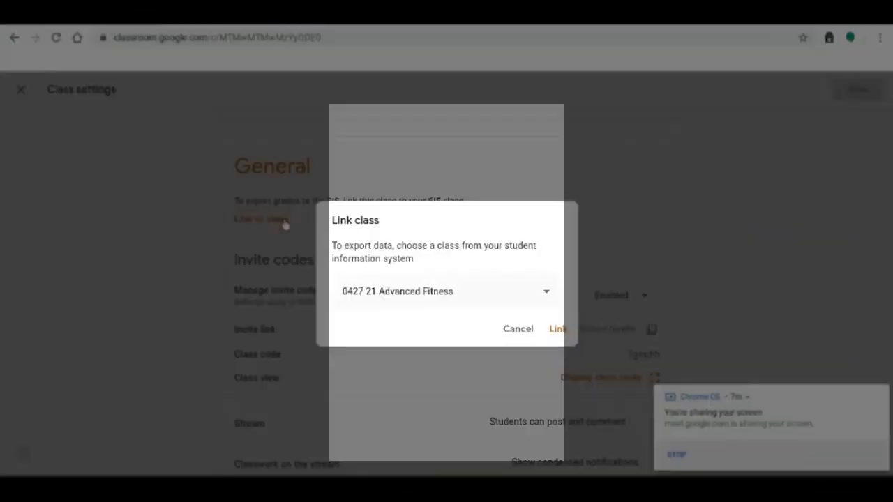
mouse_move(376, 300)
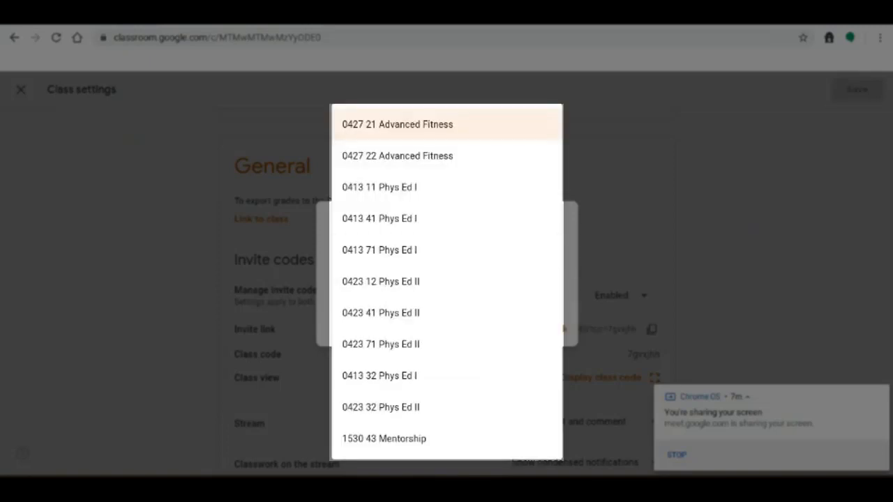
mouse_move(363, 218)
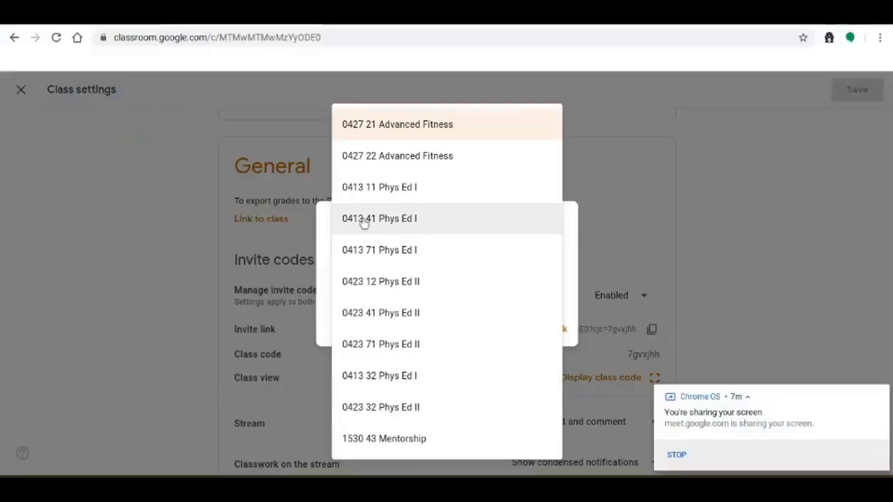
left_click(379, 218)
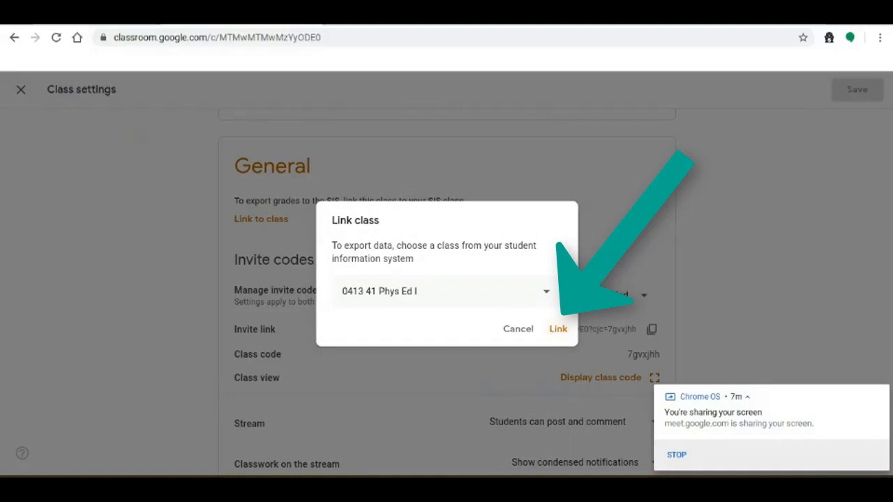
left_click(558, 329)
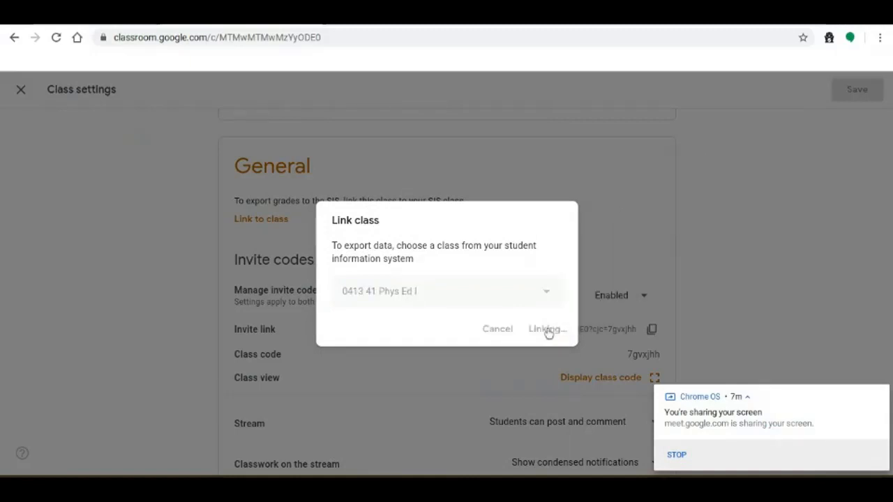
left_click(547, 328)
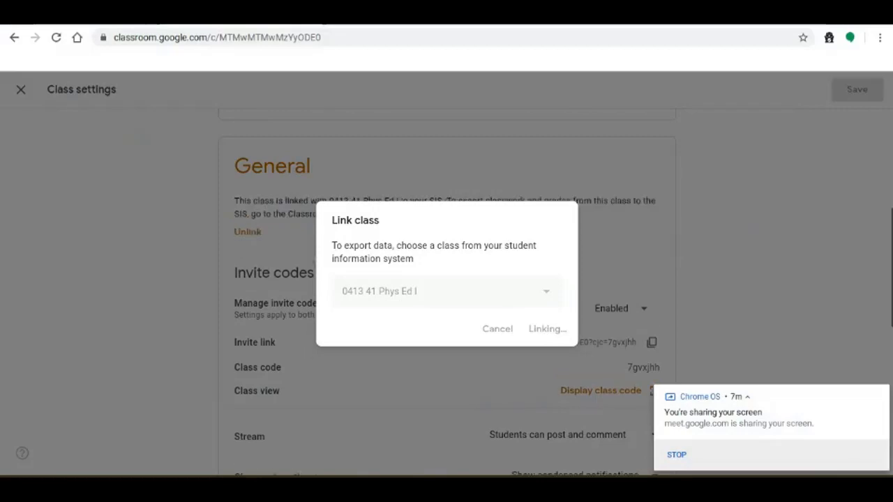
left_click(547, 328)
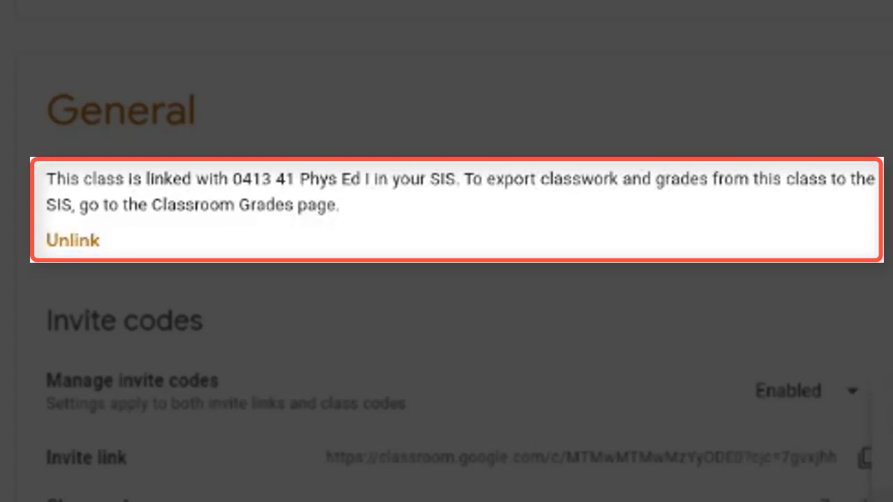
left_click(544, 91)
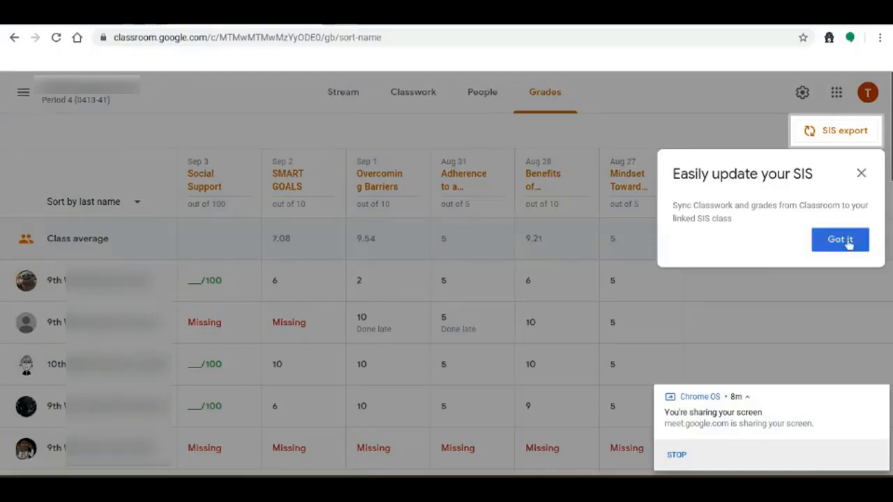
Dismiss the SIS tip and export grades for the five checked assignments, excluding Social Support
left_click(840, 240)
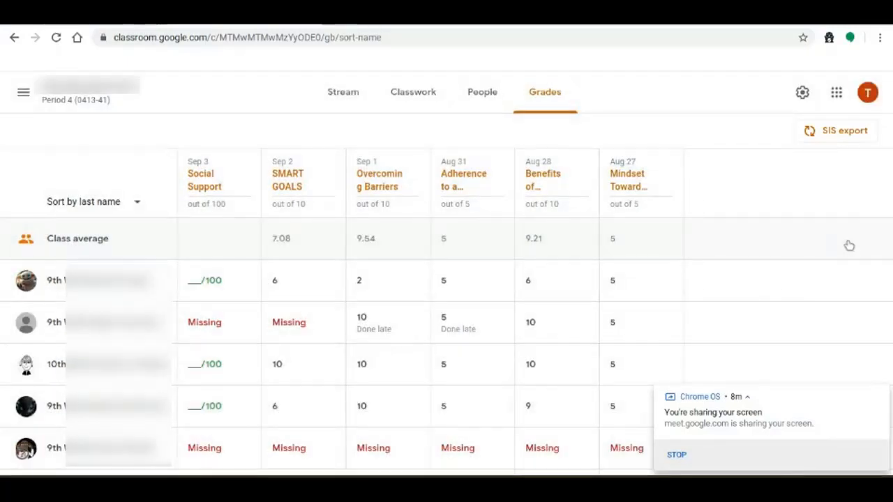
mouse_move(825, 136)
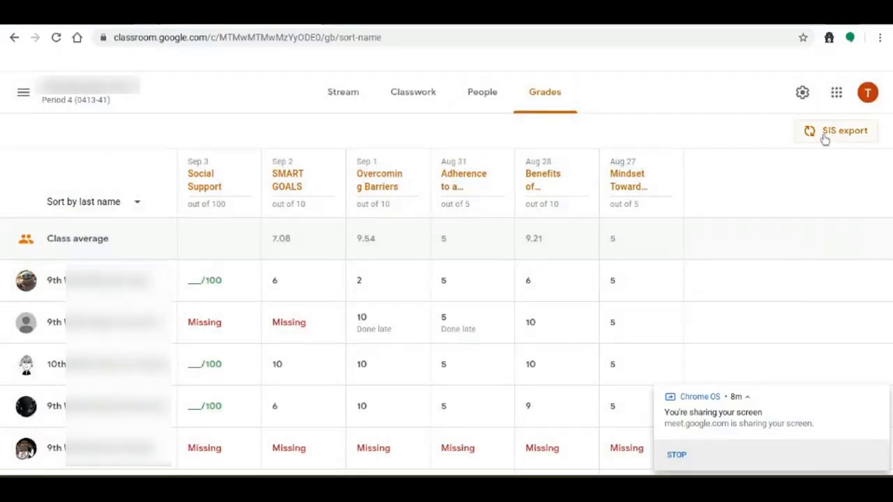
left_click(844, 131)
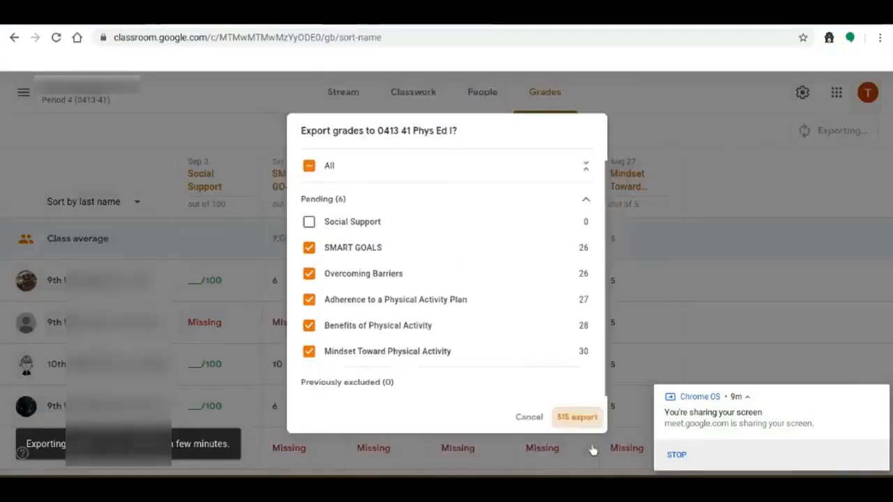
left_click(576, 416)
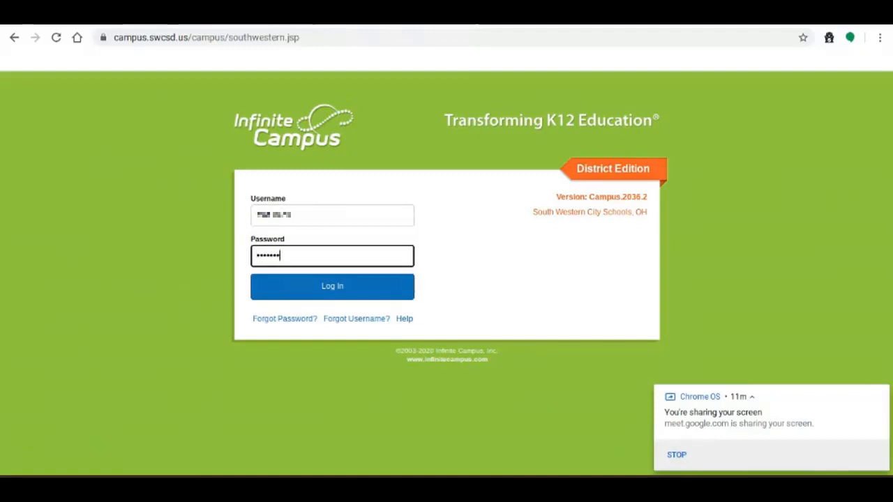
Log in to Infinite Campus and reach the Grade Book through the Control Center
left_click(332, 286)
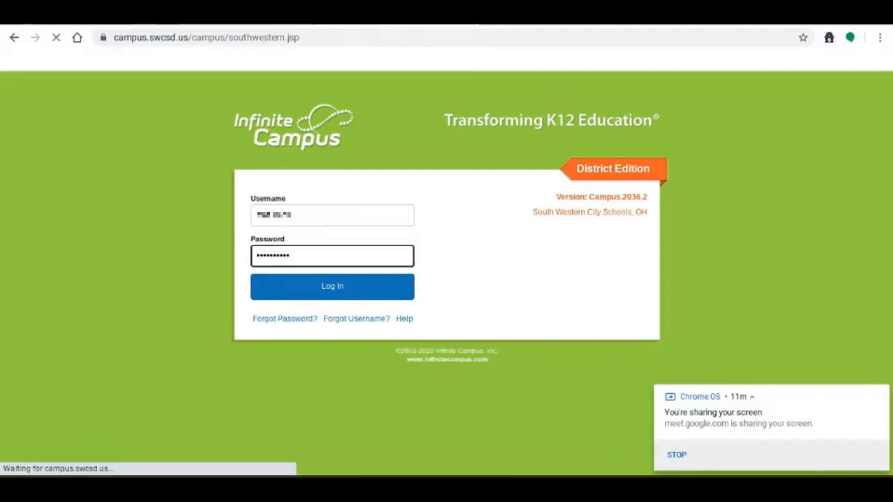
left_click(332, 286)
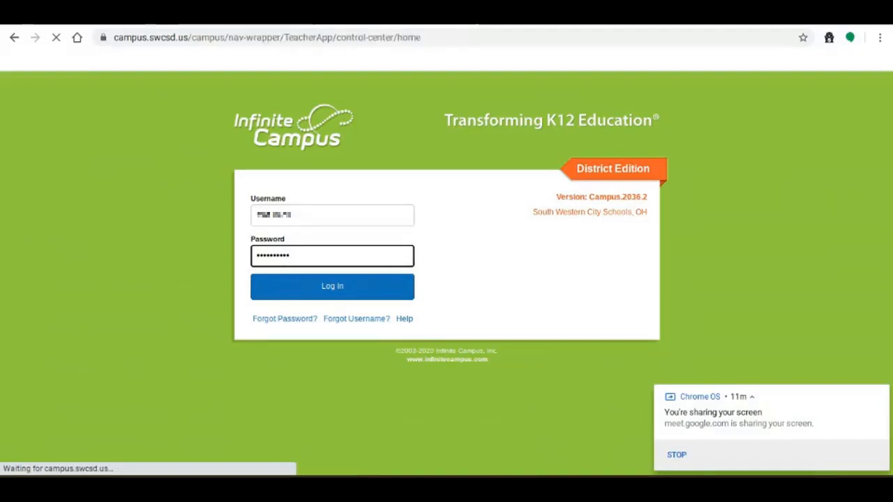
left_click(332, 286)
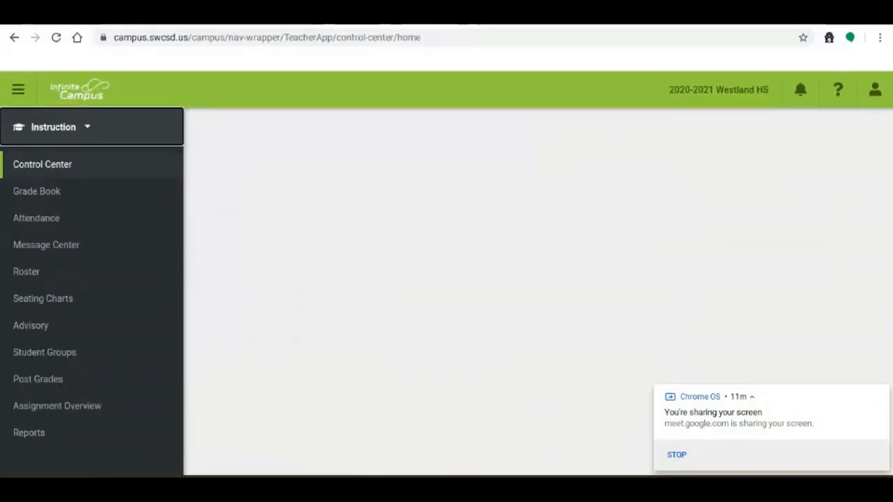
left_click(42, 164)
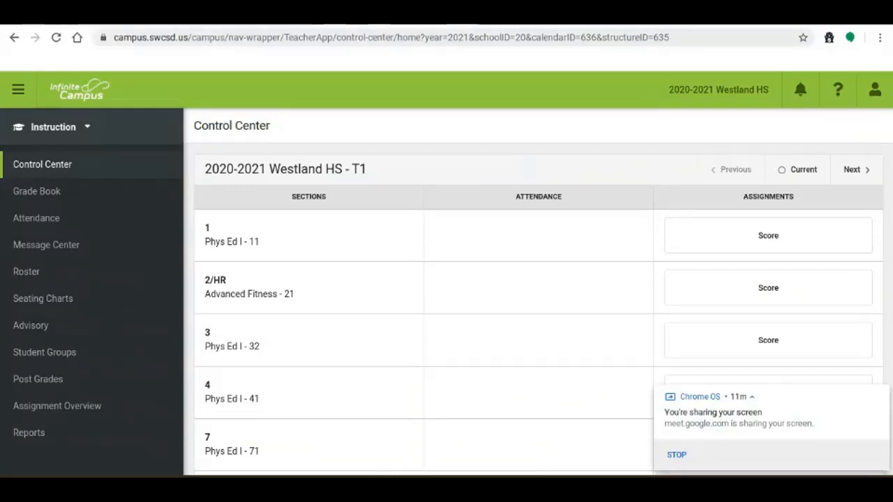
mouse_move(164, 56)
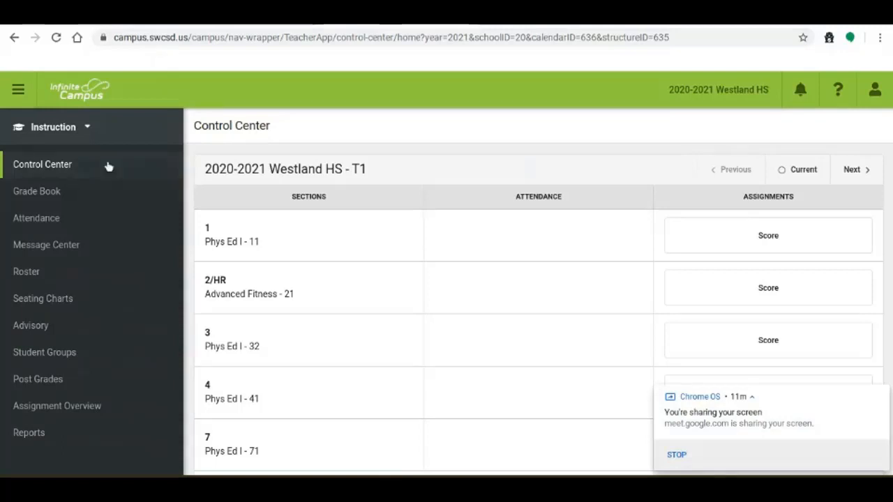
left_click(37, 190)
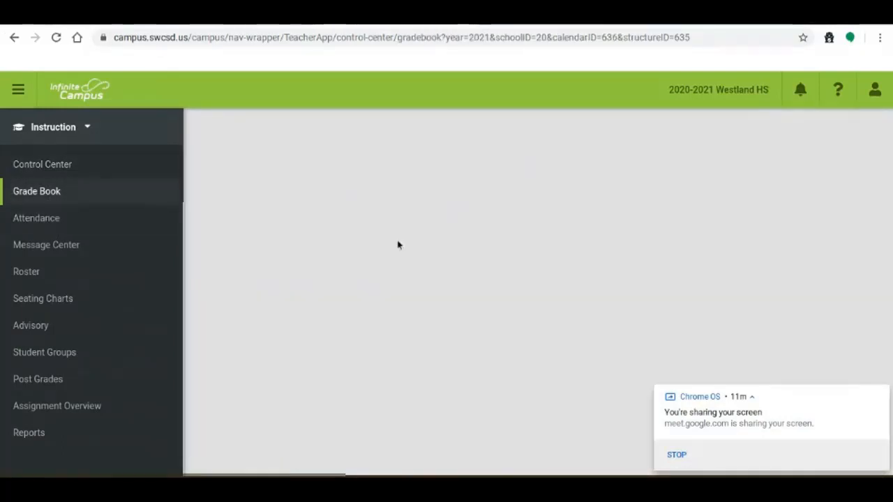
Switch the Grade Book to section 0413-41 Phys Ed I and expand its Settings panel
left_click(36, 191)
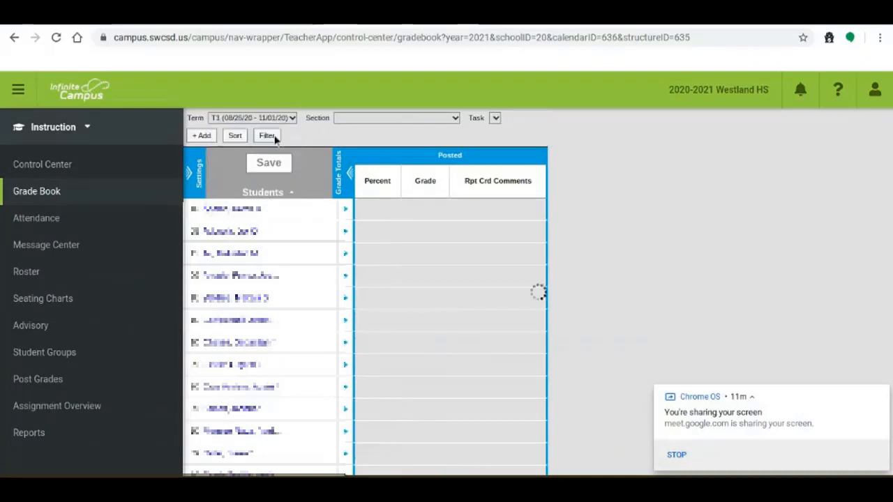
left_click(395, 117)
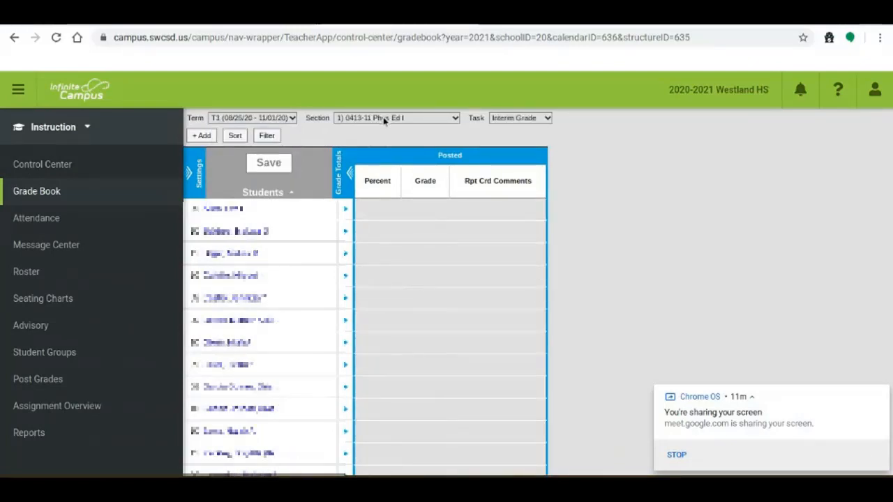
left_click(396, 117)
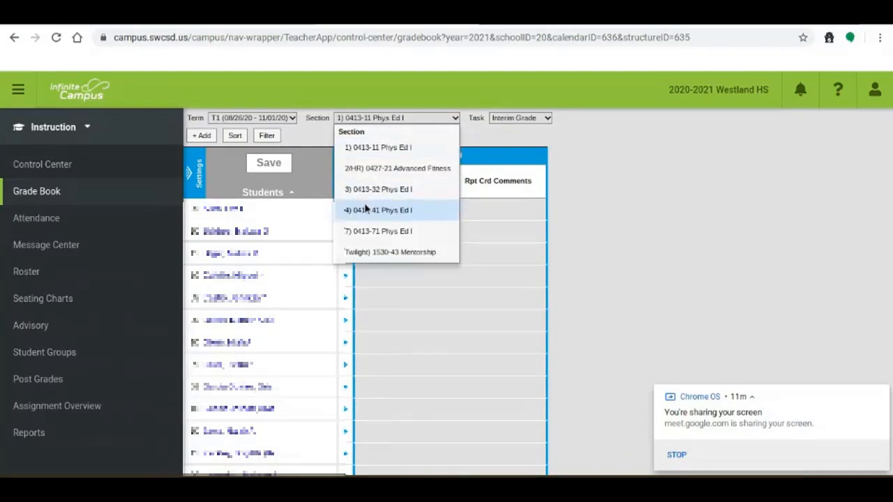
left_click(378, 210)
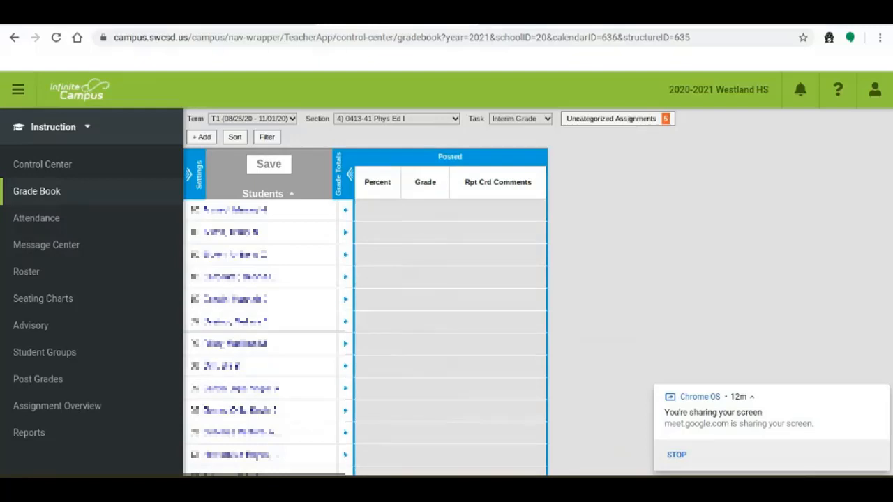
left_click(520, 118)
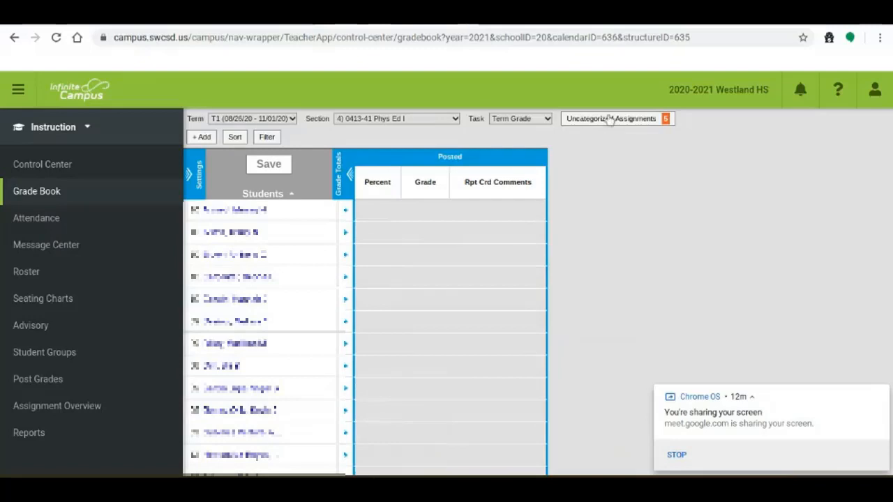
left_click(197, 173)
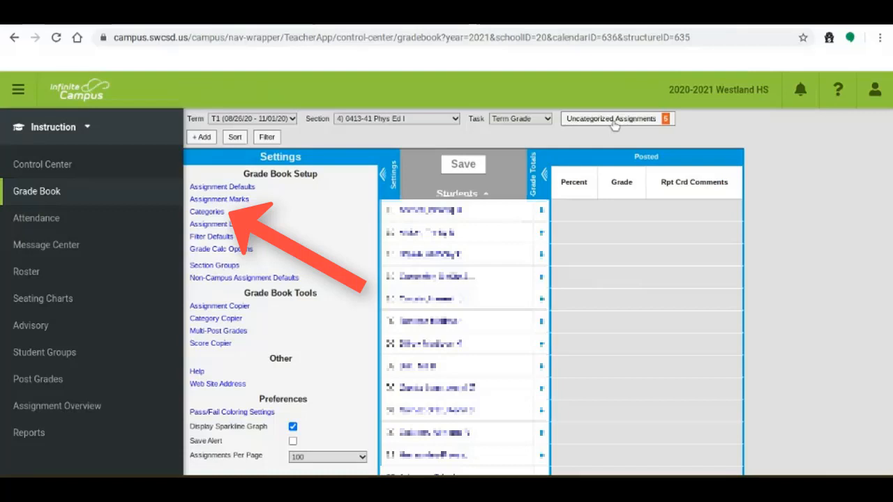
Assign all five uncategorized assignments to Term Grade and Google Classroom Assignments, then save
left_click(612, 118)
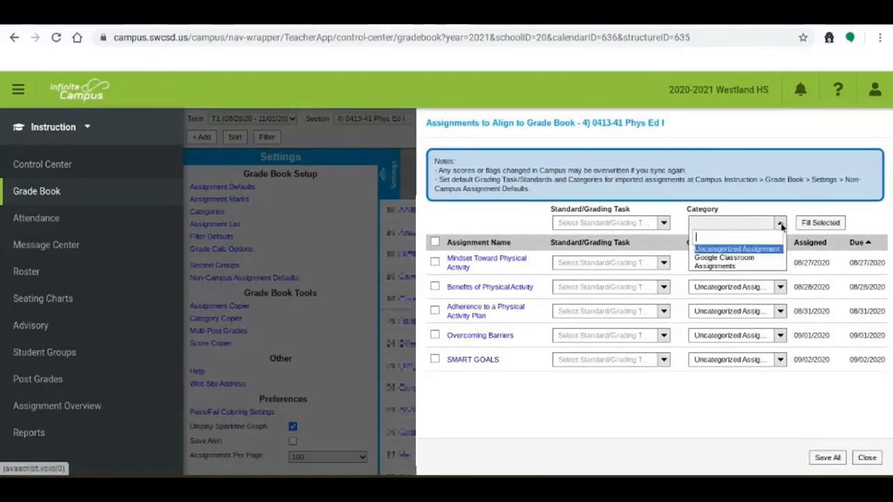
left_click(723, 260)
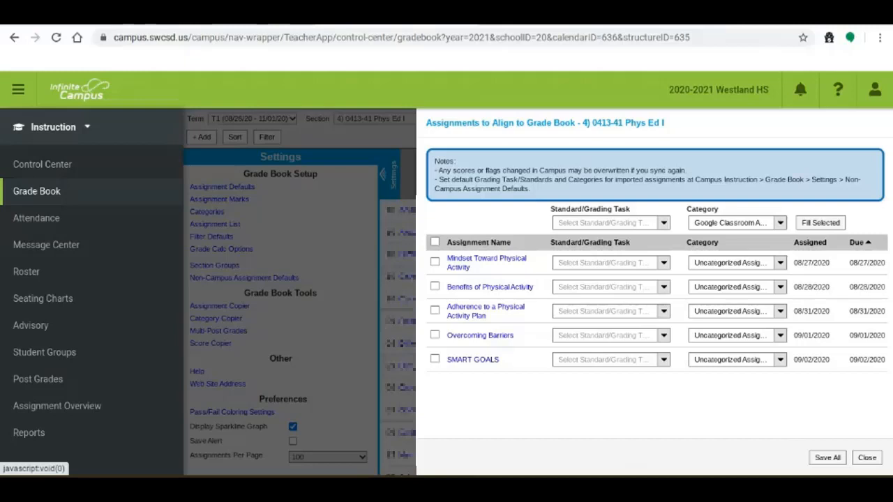
mouse_move(795, 242)
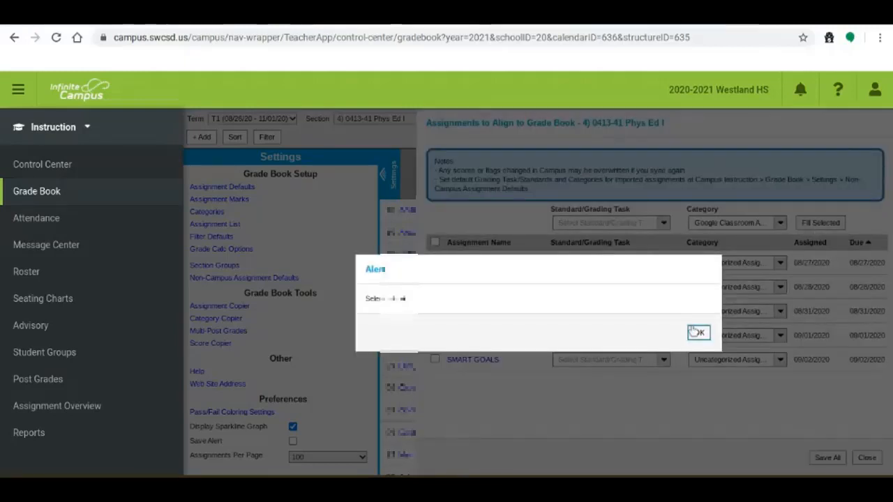
left_click(697, 332)
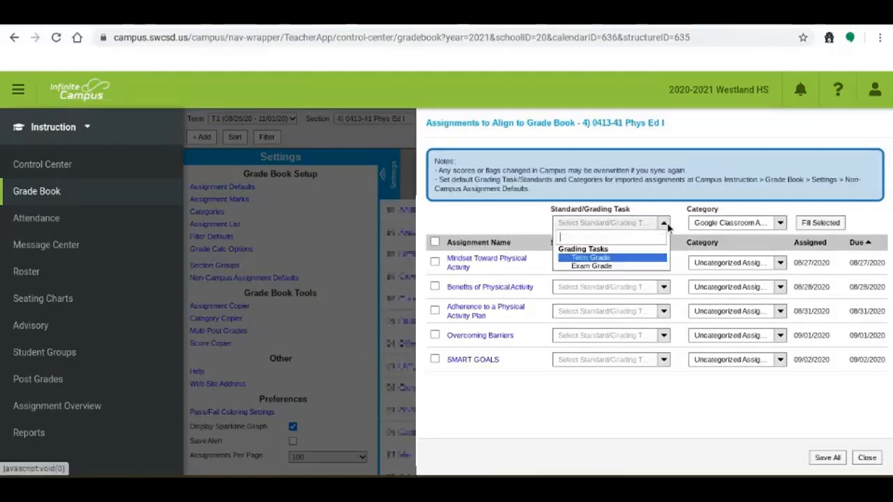
left_click(587, 257)
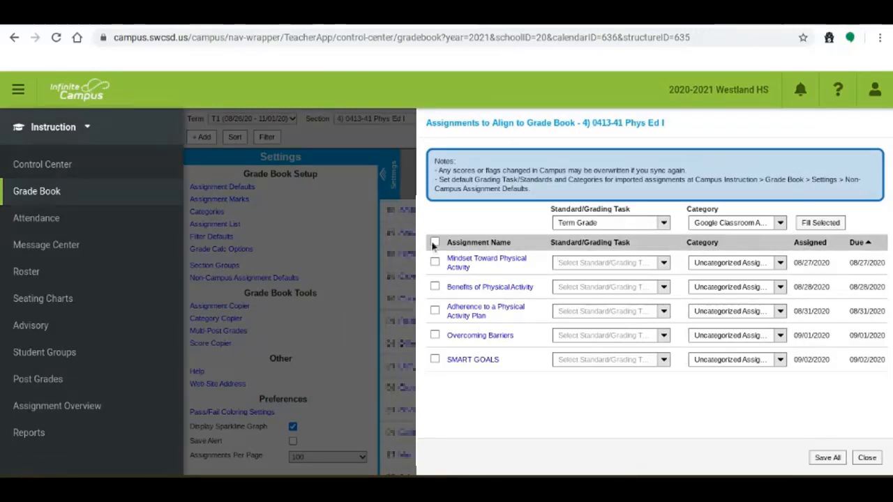
left_click(434, 242)
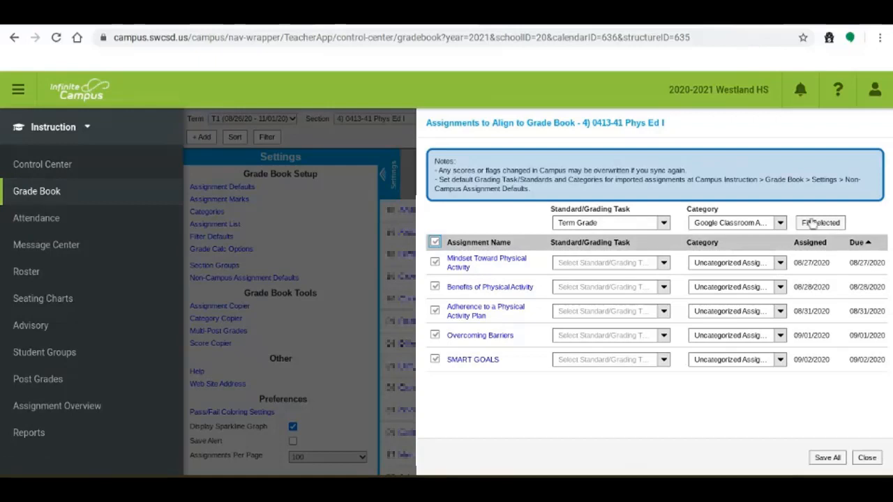
left_click(820, 222)
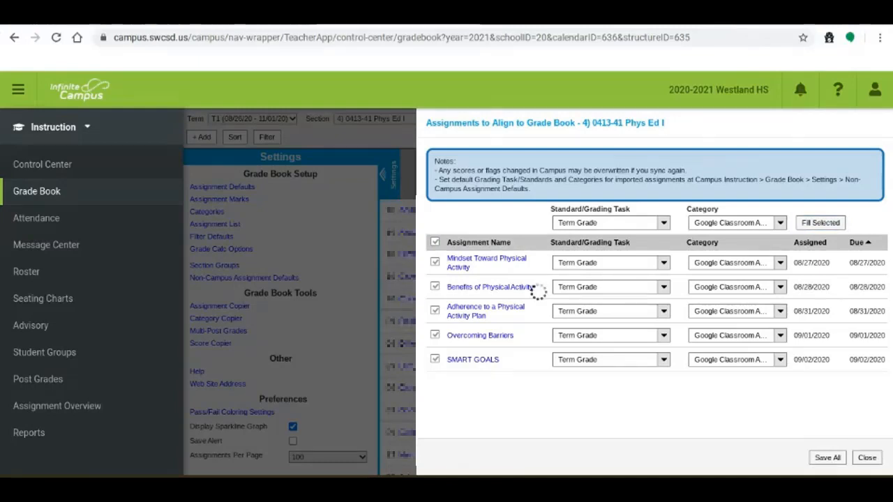
left_click(826, 457)
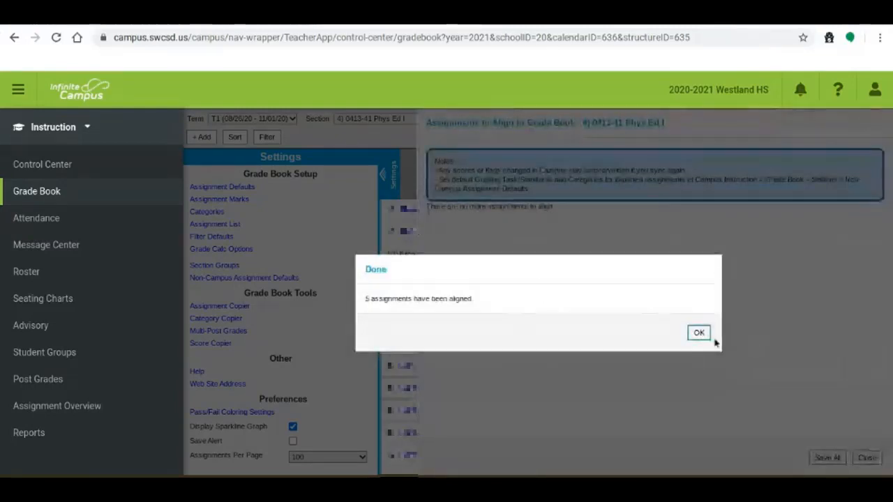
left_click(698, 333)
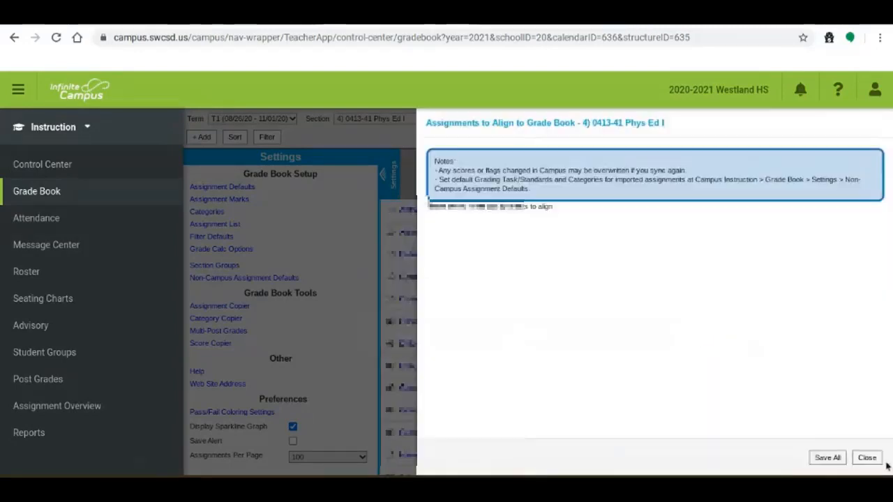
Close the Assignments to Align panel and review the new Google Classroom score columns
left_click(866, 458)
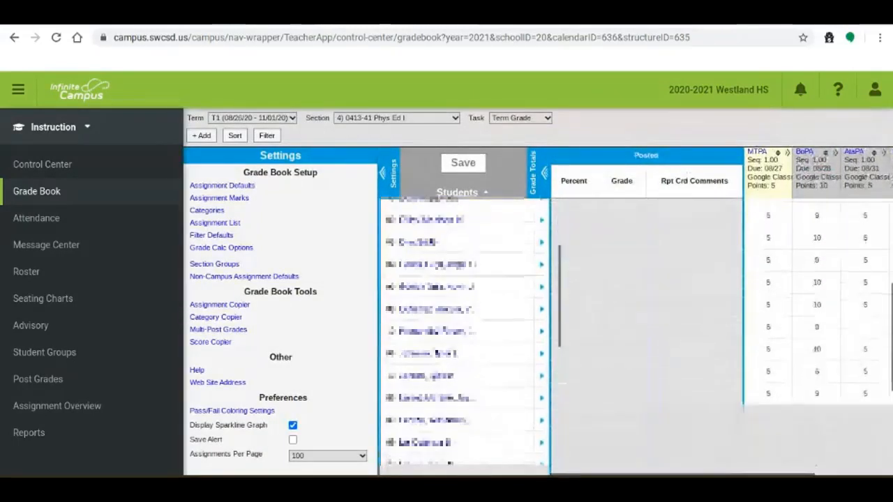
left_click(767, 209)
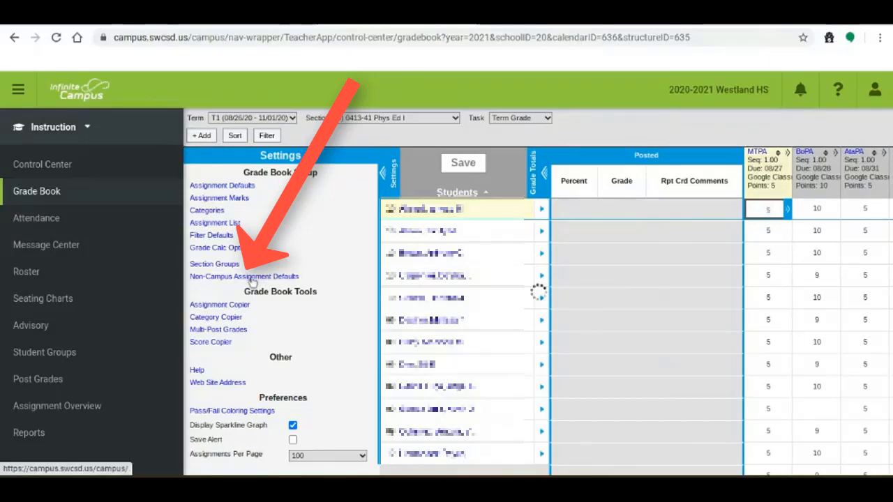
Save Non-Campus Assignment Defaults of Google Classroom Assignments category and Term Grade task
left_click(244, 277)
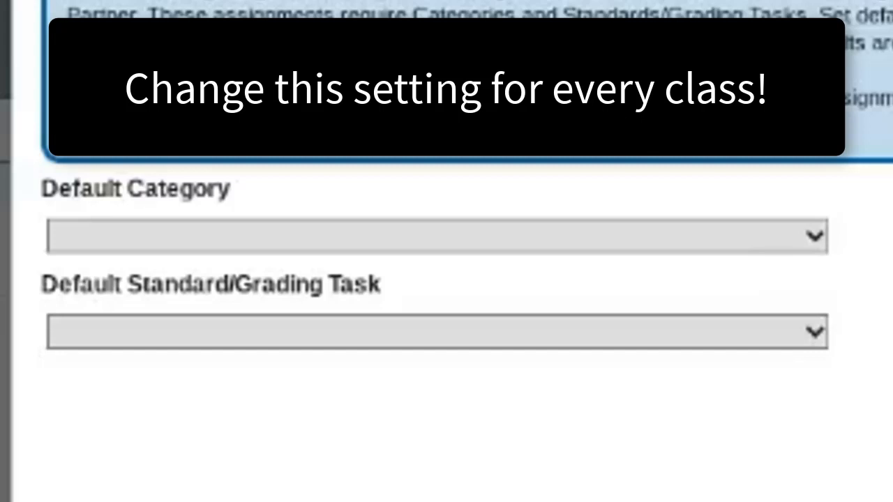
left_click(436, 236)
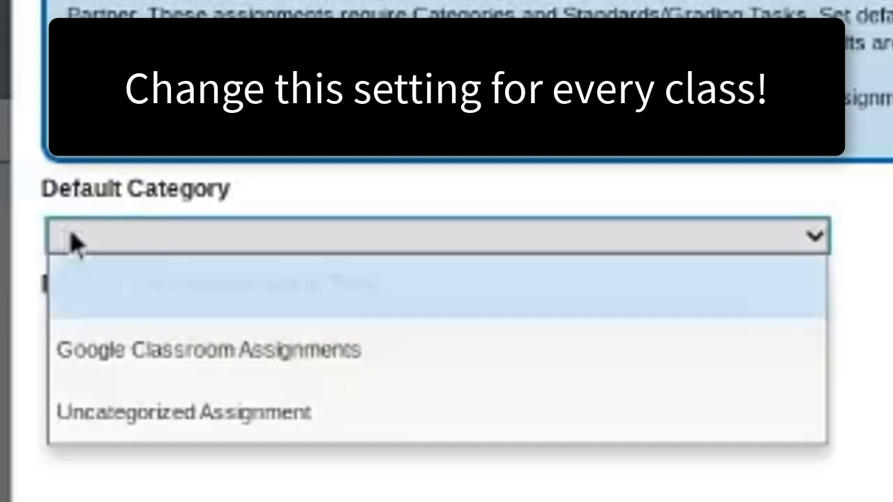
left_click(208, 349)
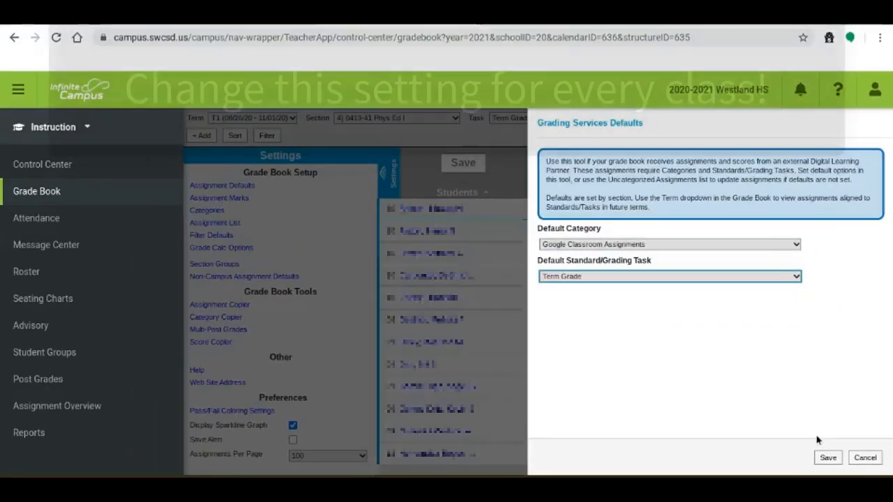
left_click(828, 457)
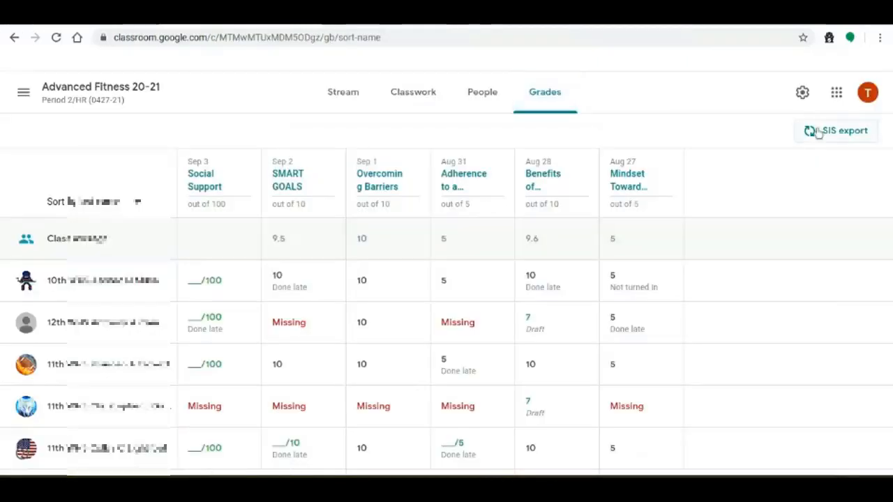
Export Advanced Fitness 20-21 grades to the SIS with Social Support unchecked
left_click(836, 130)
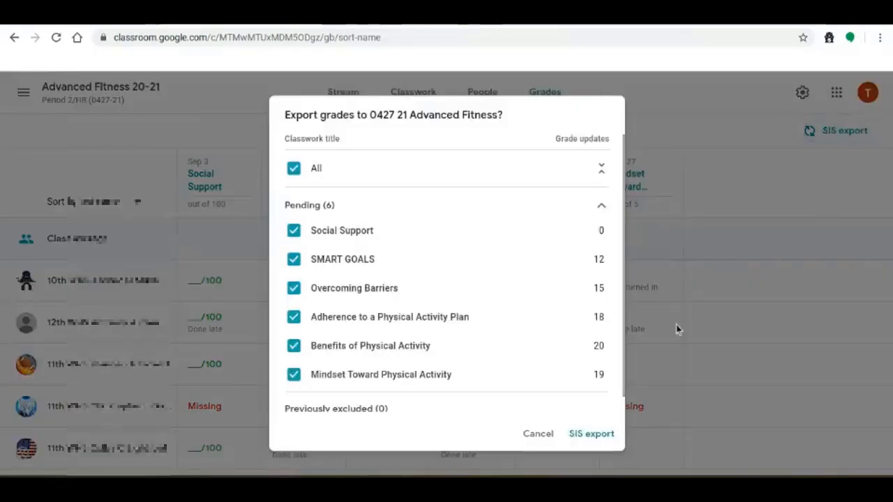
left_click(293, 230)
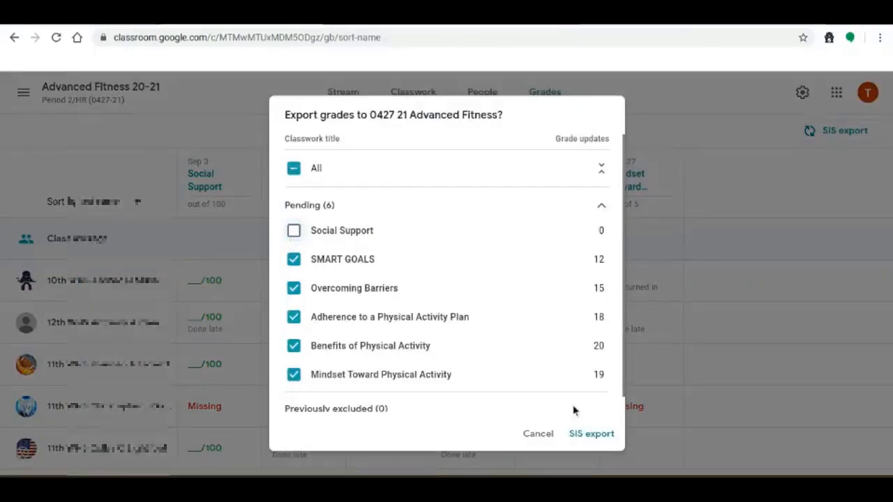
left_click(590, 433)
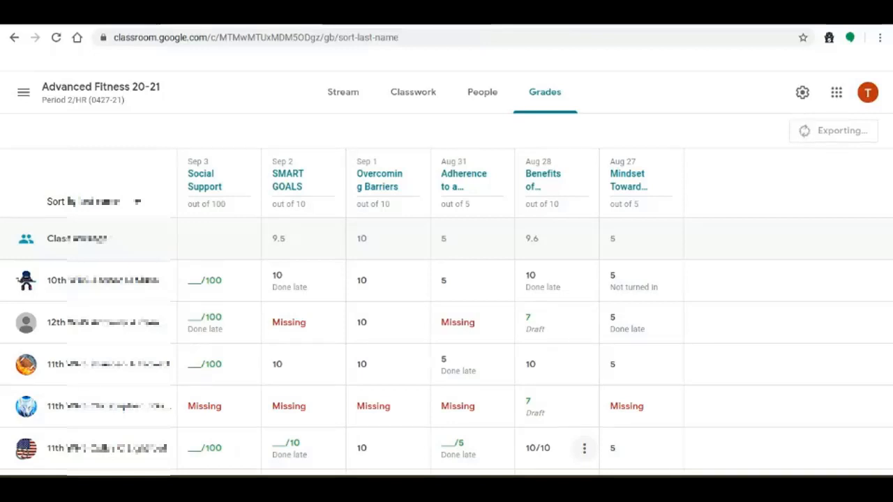
Scroll through the Advanced Fitness grades while the SIS export runs
scroll("down", 3)
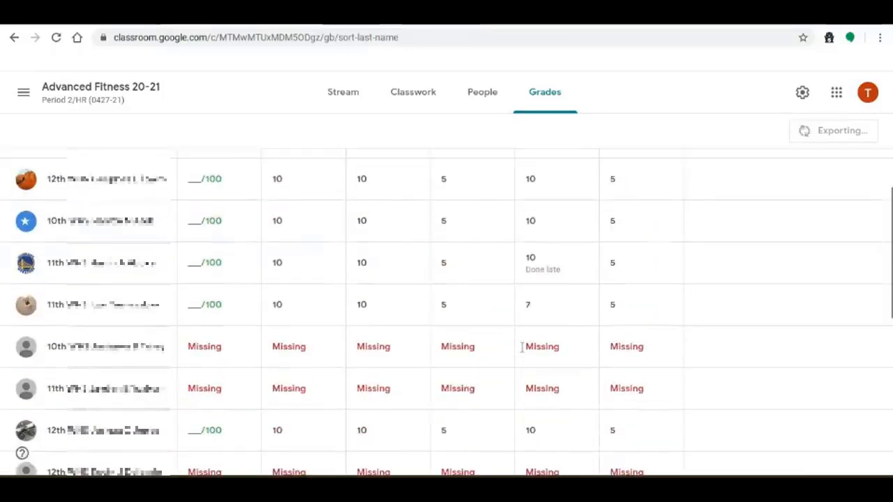
scroll("down", 3)
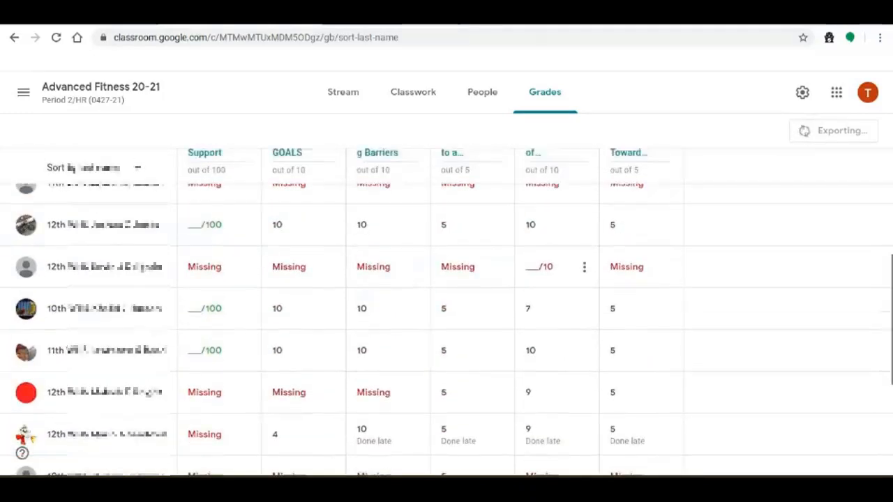
scroll("down", 3)
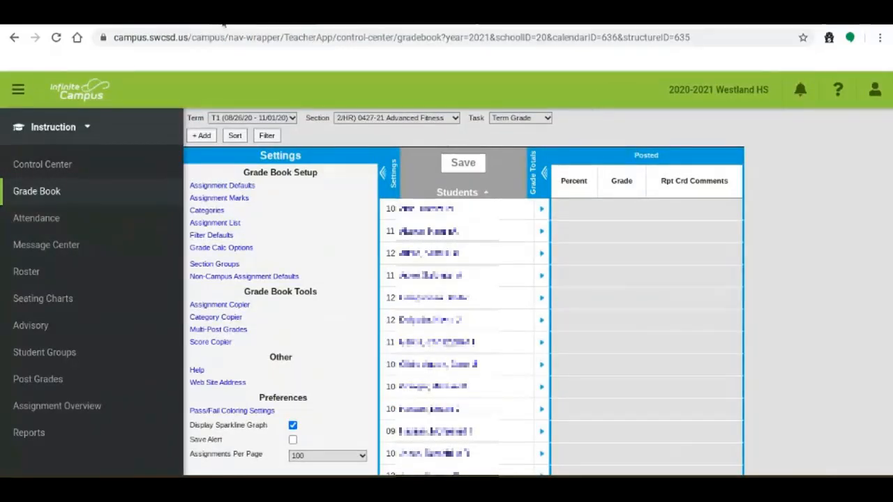
mouse_move(709, 130)
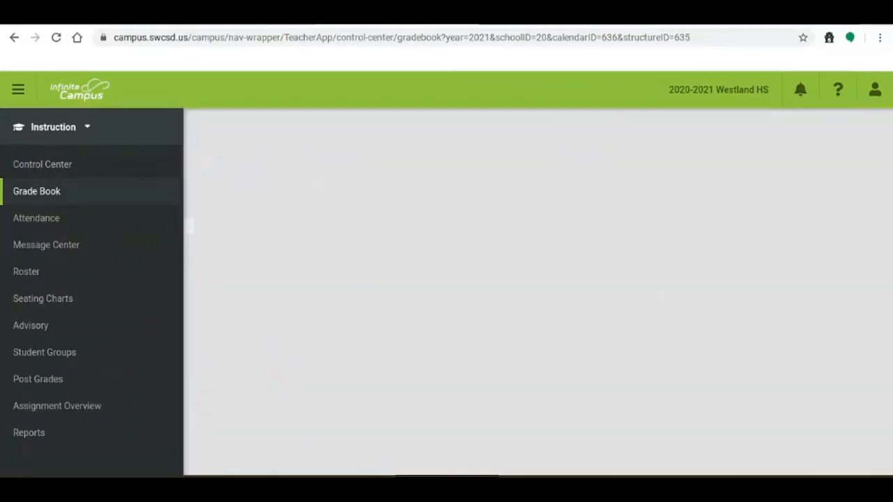
Reload the Advanced Fitness grade book and scroll to the imported MTPA, BoPA, AtaPA, OB, SMART columns
left_click(36, 191)
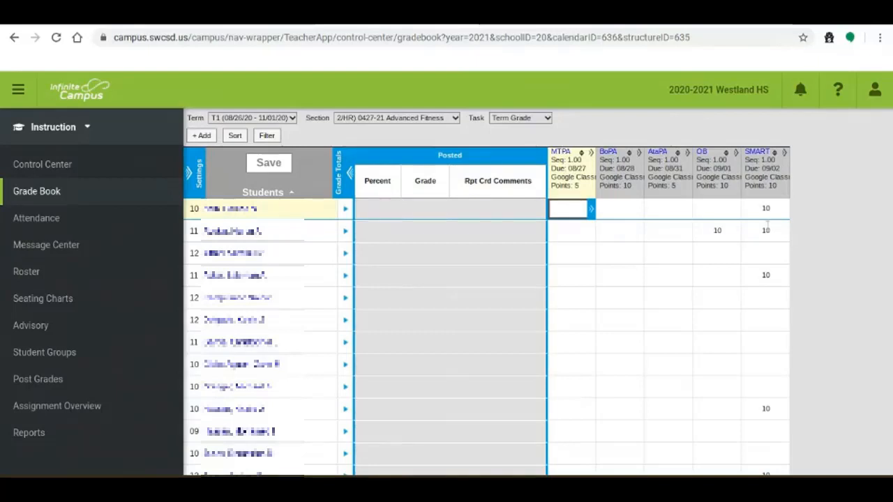
scroll("down", 3)
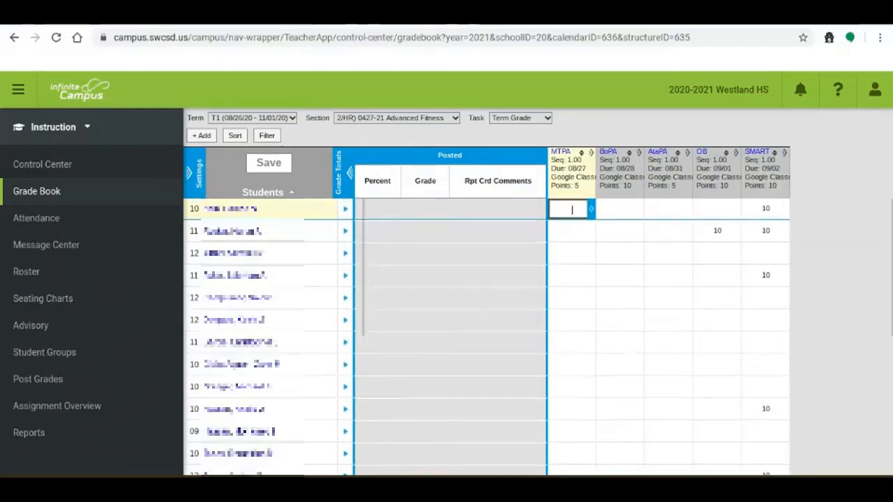
scroll("down", 3)
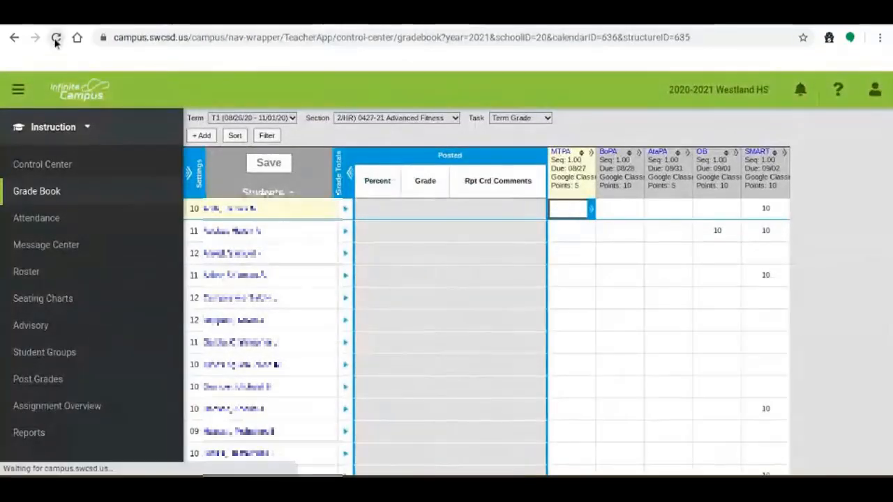
Refresh the Advanced Fitness grade book repeatedly to pull in more AtaPA and OB scores
left_click(56, 38)
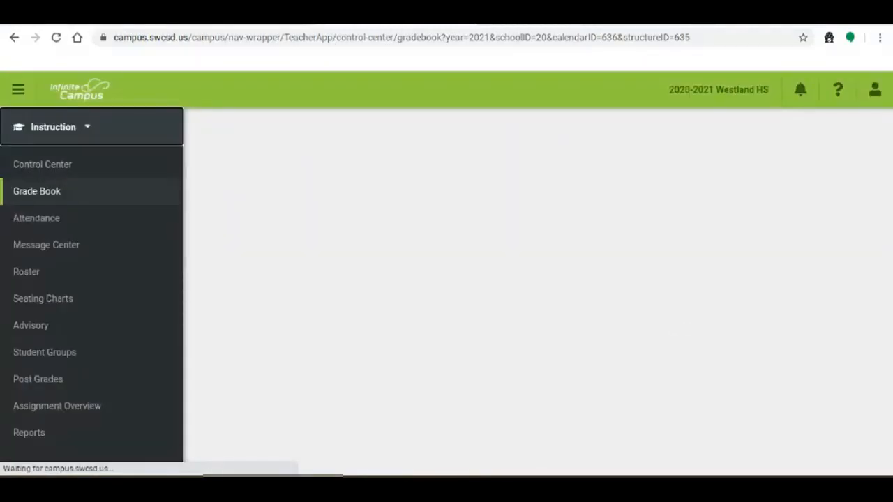
left_click(36, 191)
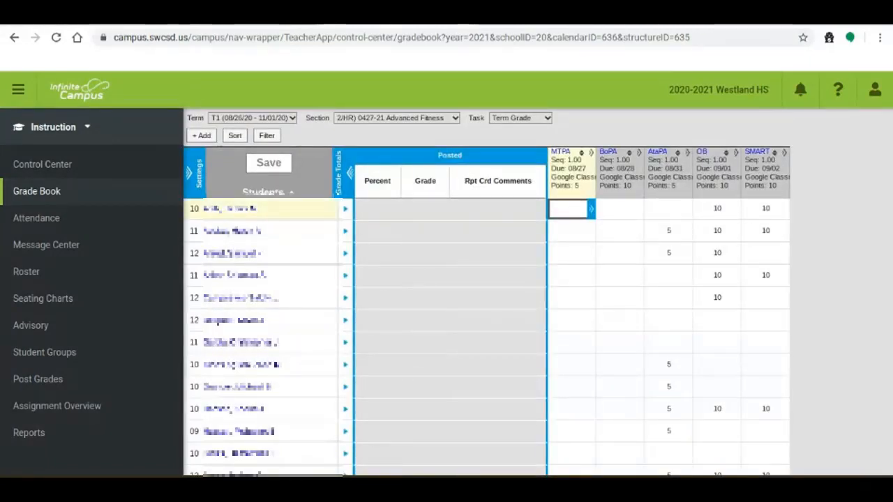
left_click(55, 38)
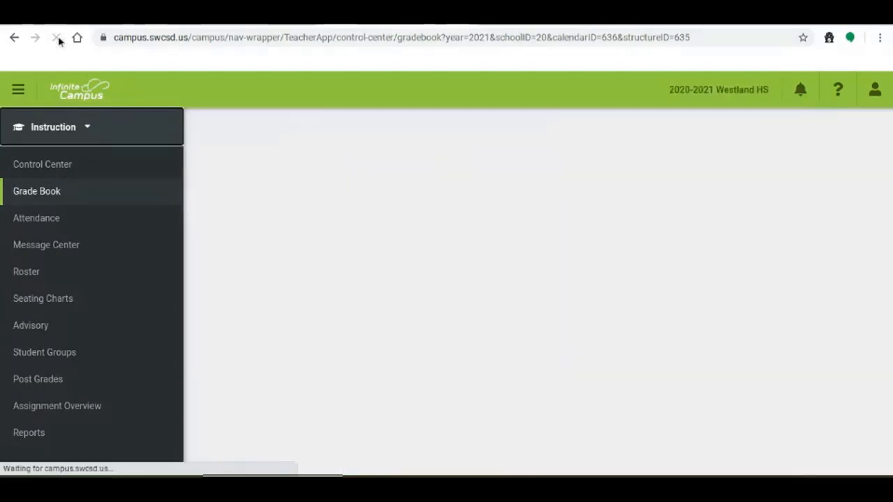
left_click(56, 38)
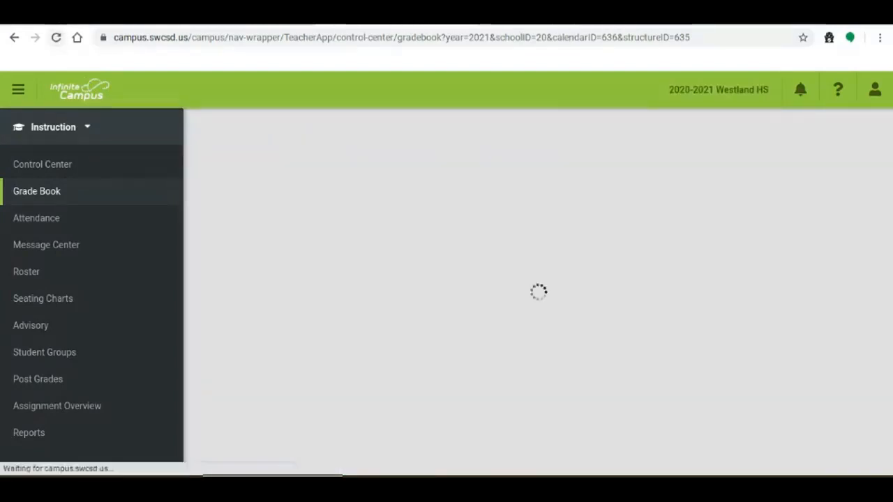